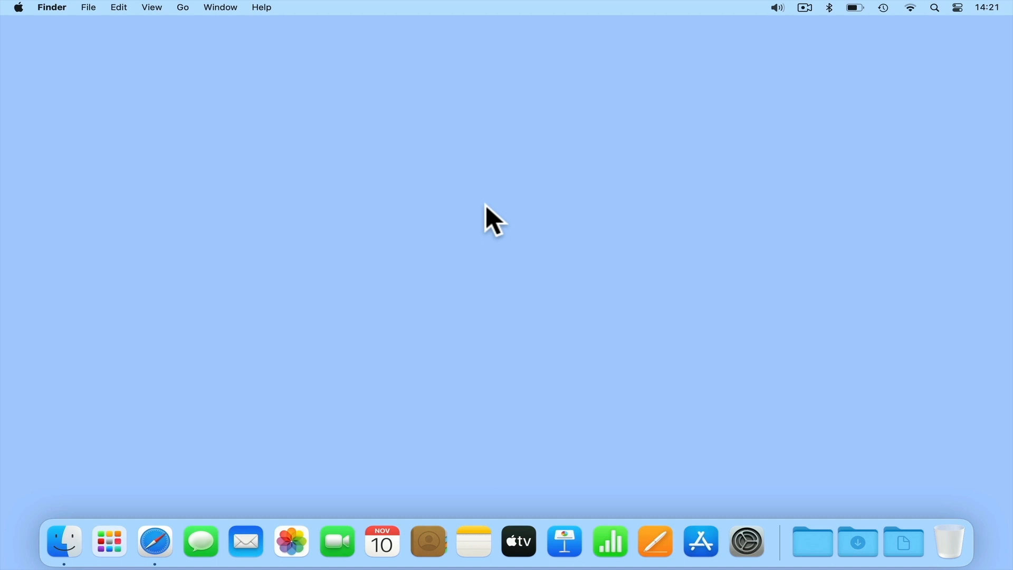
mouse_move(155, 541)
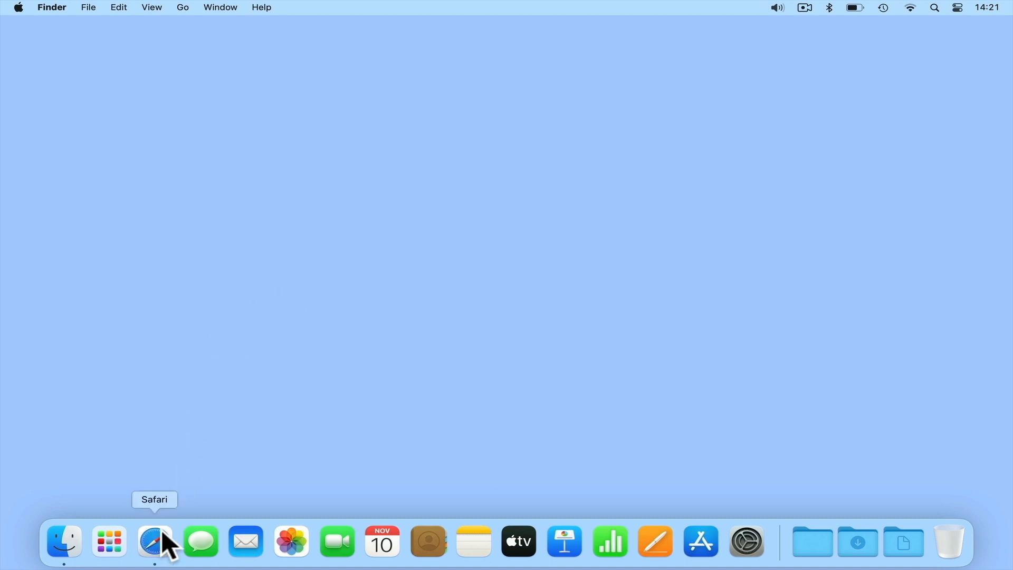
Step: Launch Safari and go to the DS1520 NAS's local IP address (192.168…)
click(154, 541)
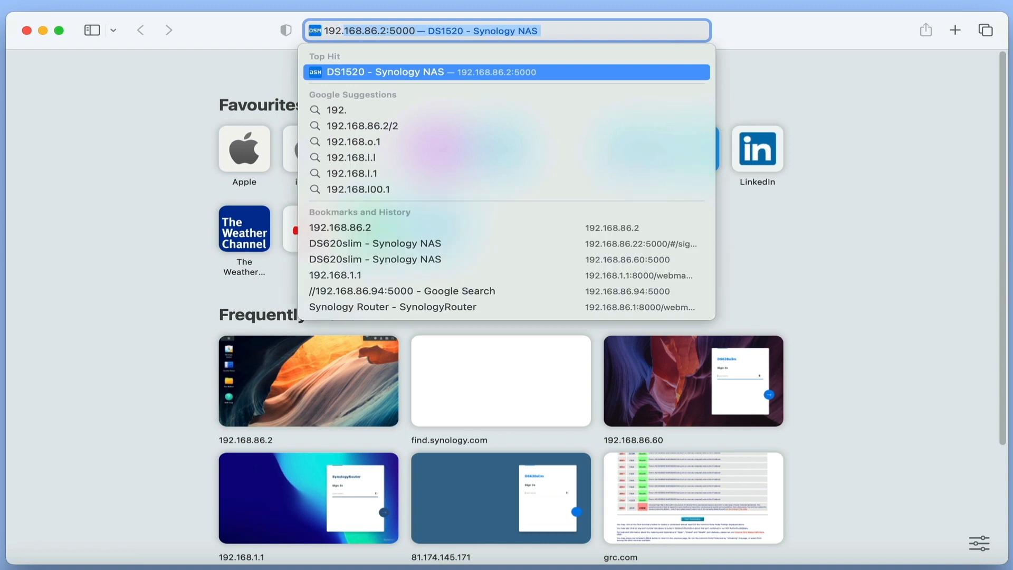
text(168)
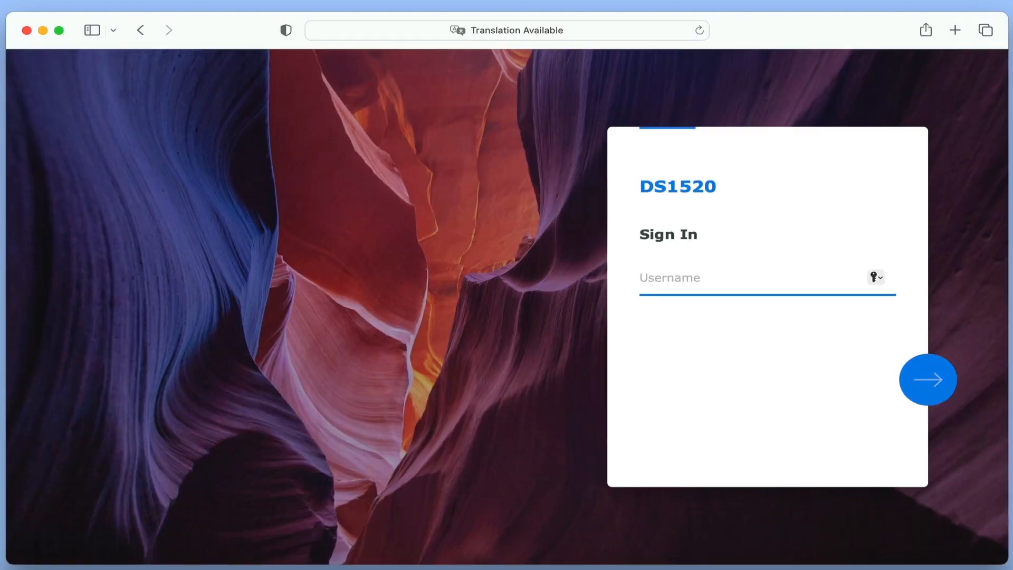
Step: Sign in to DiskStation Manager as the system-admin account with its password
text(syste)
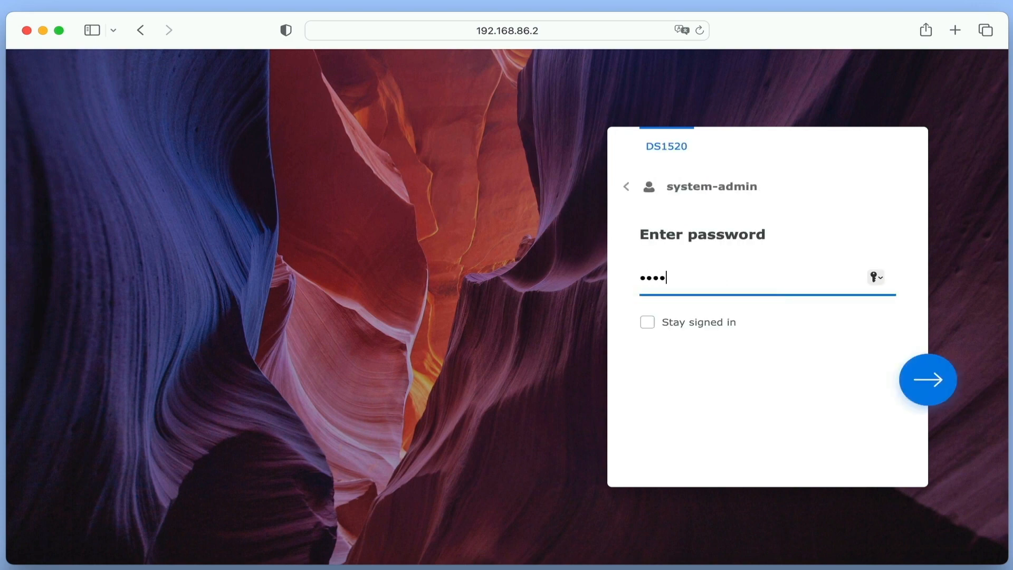
click(926, 379)
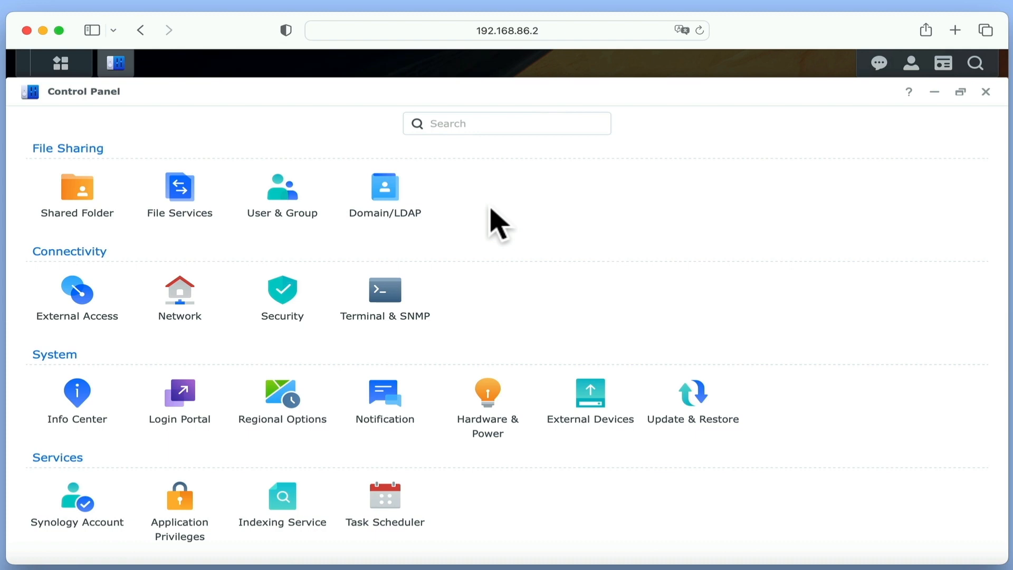
click(281, 194)
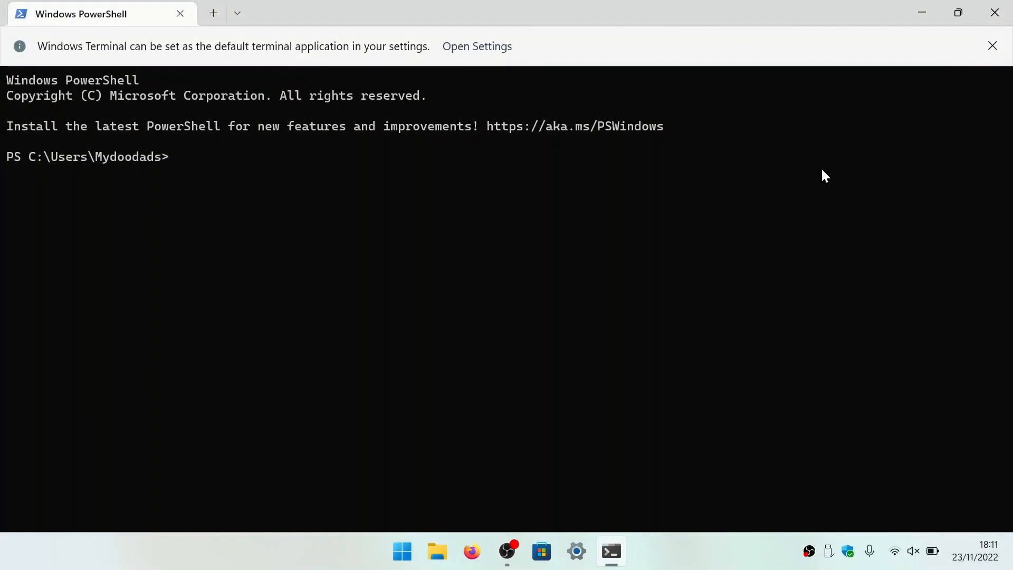
text(ssh)
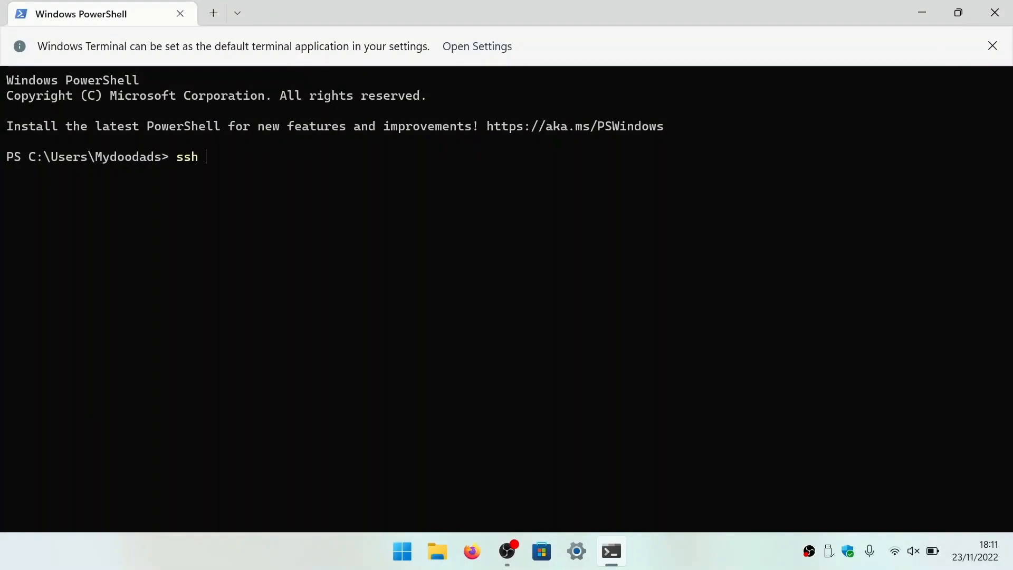
text(system-admin@192.168.86.2)
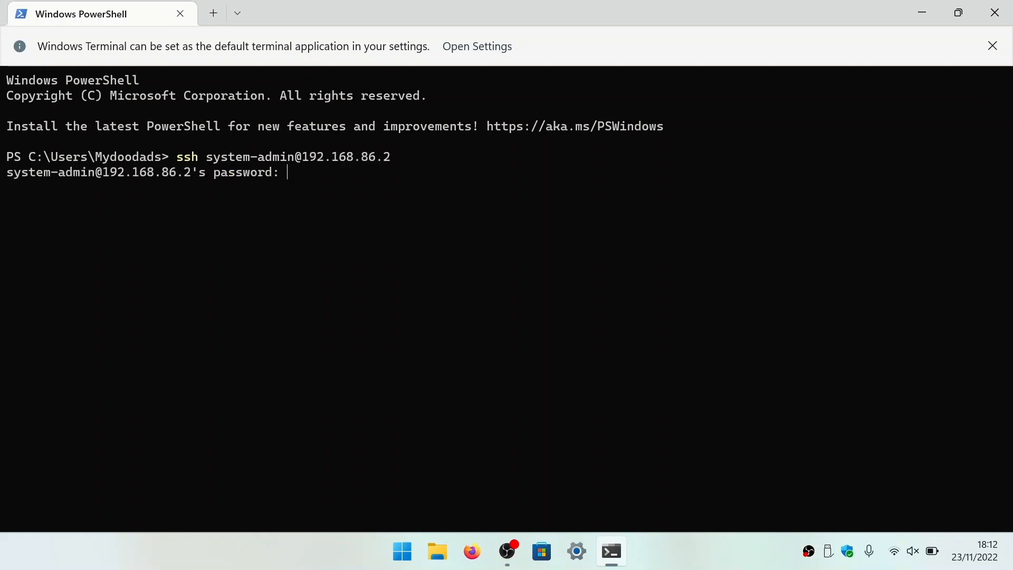
key(Enter)
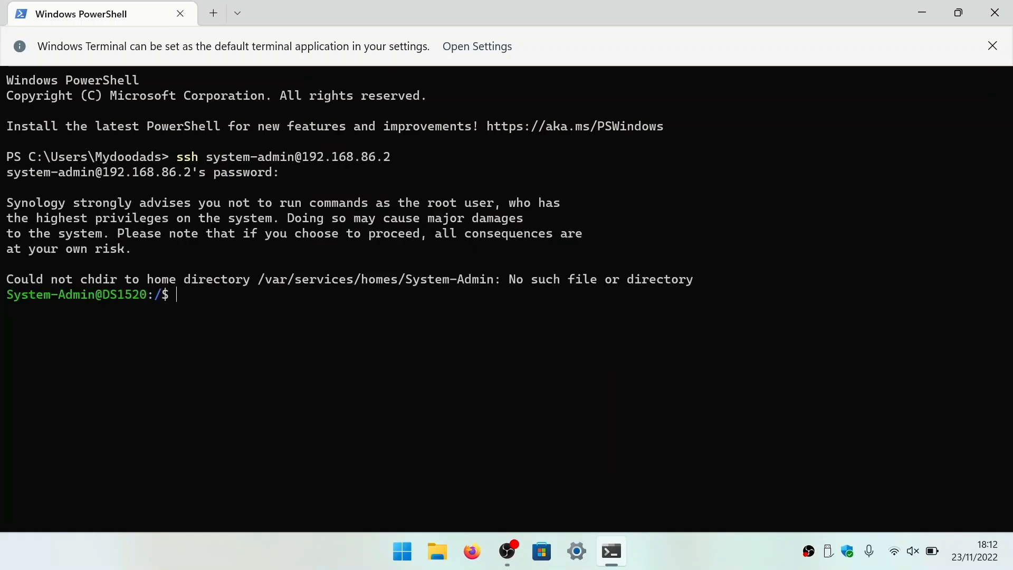
text(sudo -i)
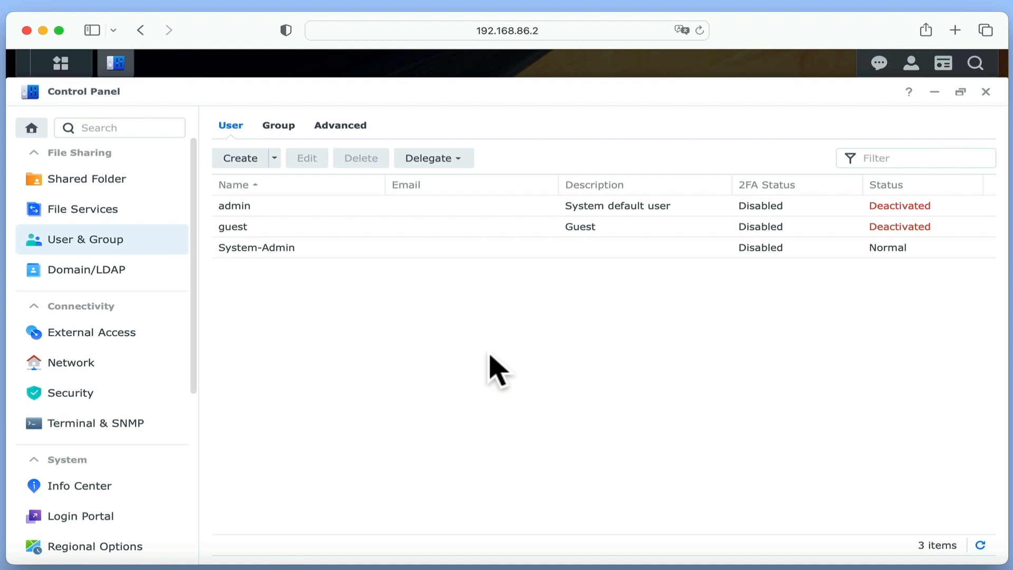
Step: Open User & Group in Control Panel to view the User tab's accounts
click(256, 247)
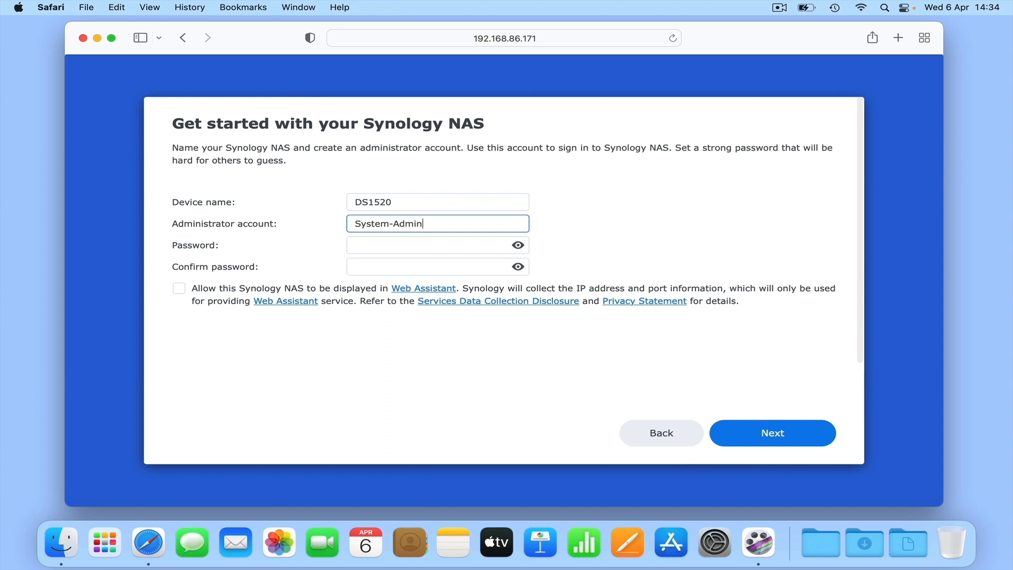
Step: Enter the administrator password and its confirmation in the setup wizard
click(436, 245)
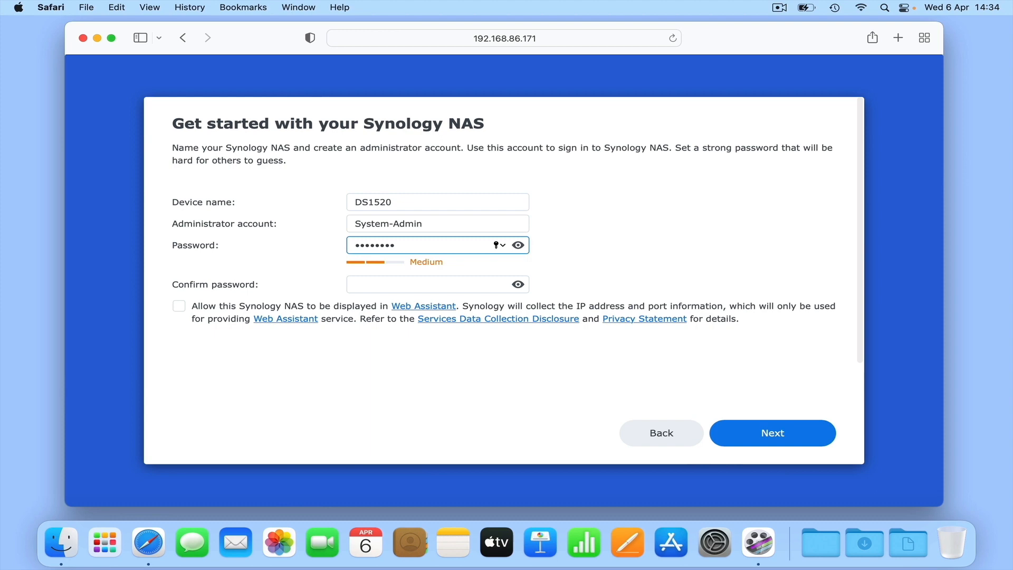
click(437, 284)
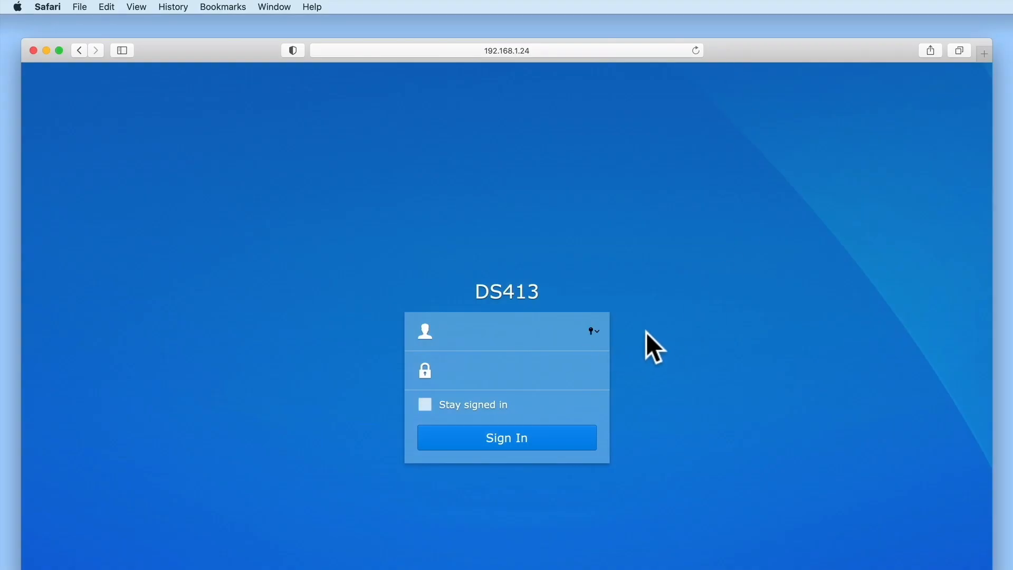
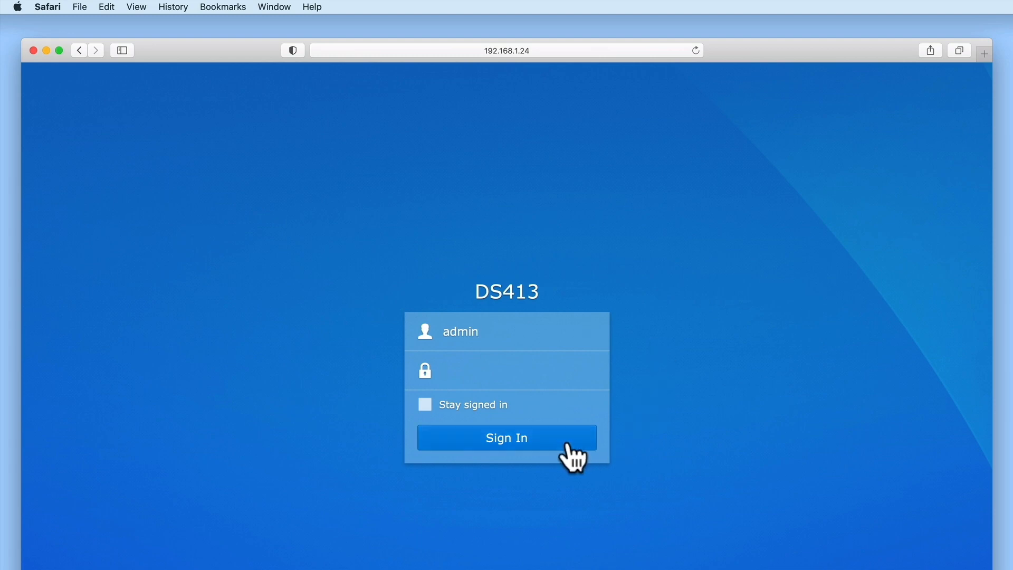
Step: Sign in to DS413 as admin and submit a new, stronger password
click(506, 437)
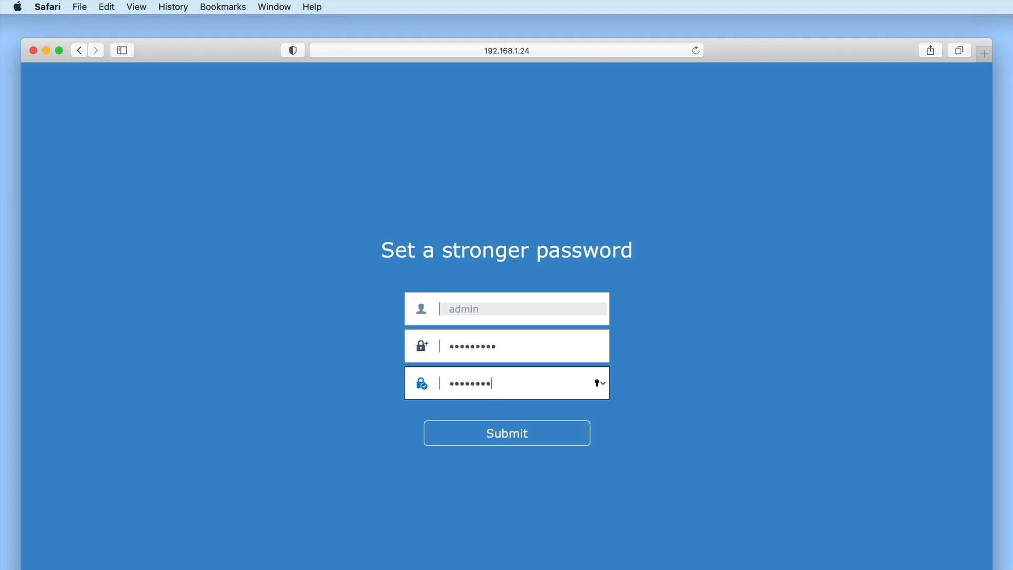
click(507, 432)
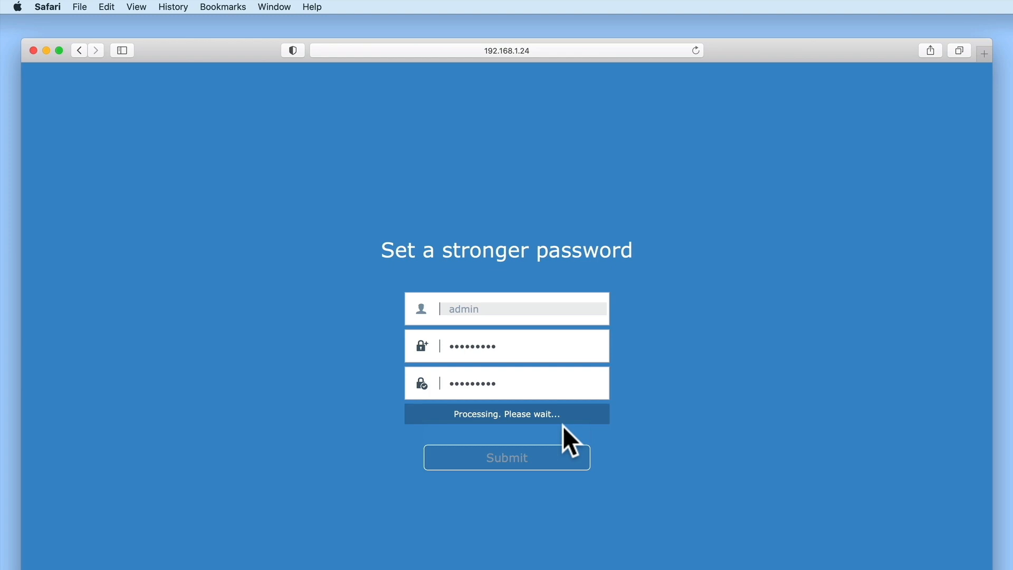
click(506, 457)
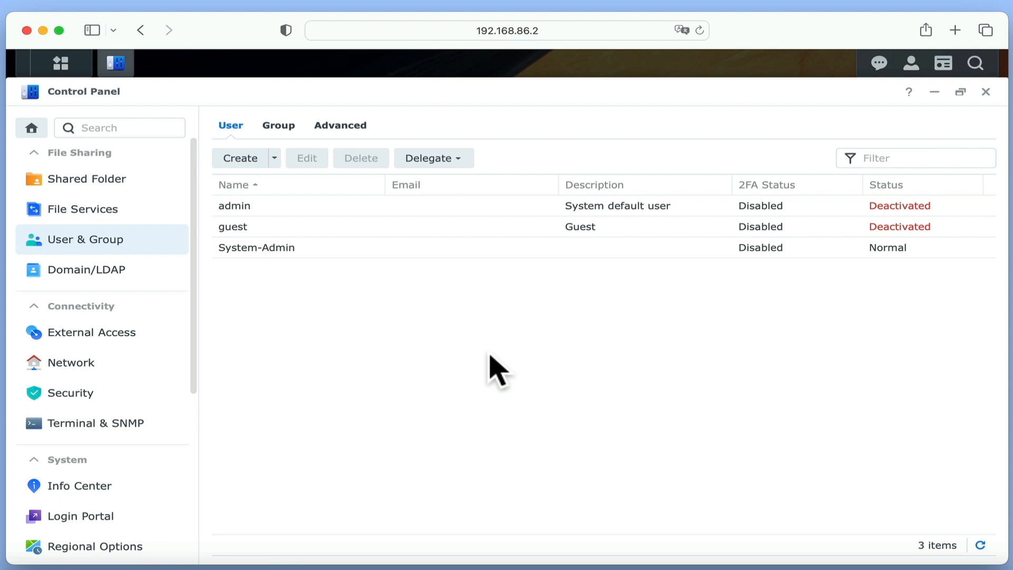
mouse_move(329, 274)
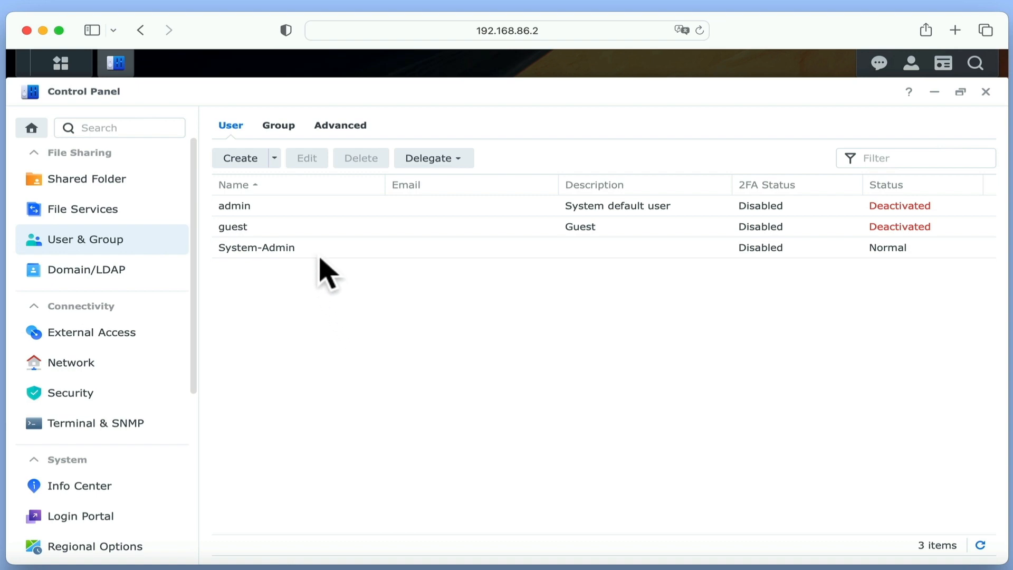
click(256, 248)
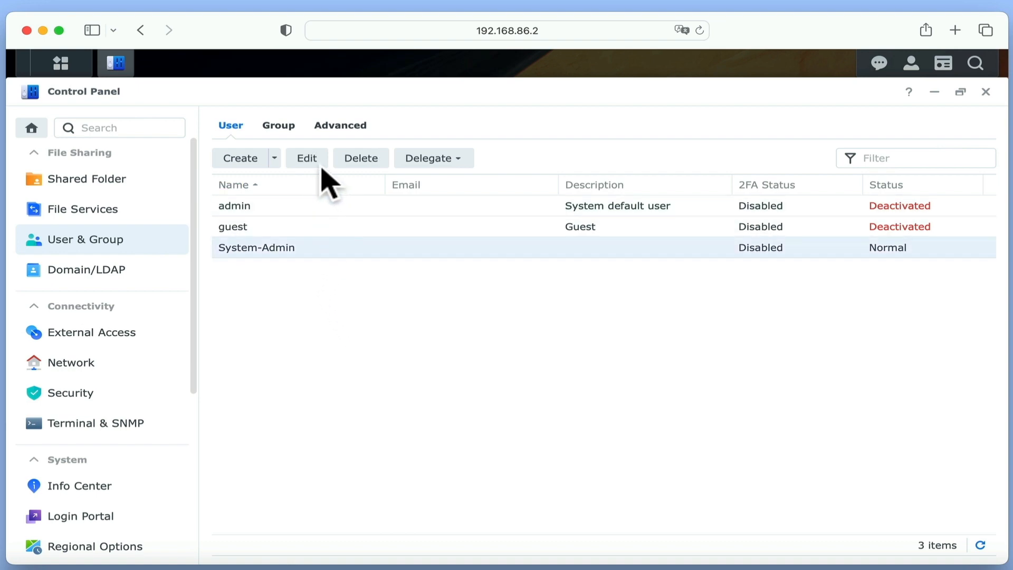
click(306, 157)
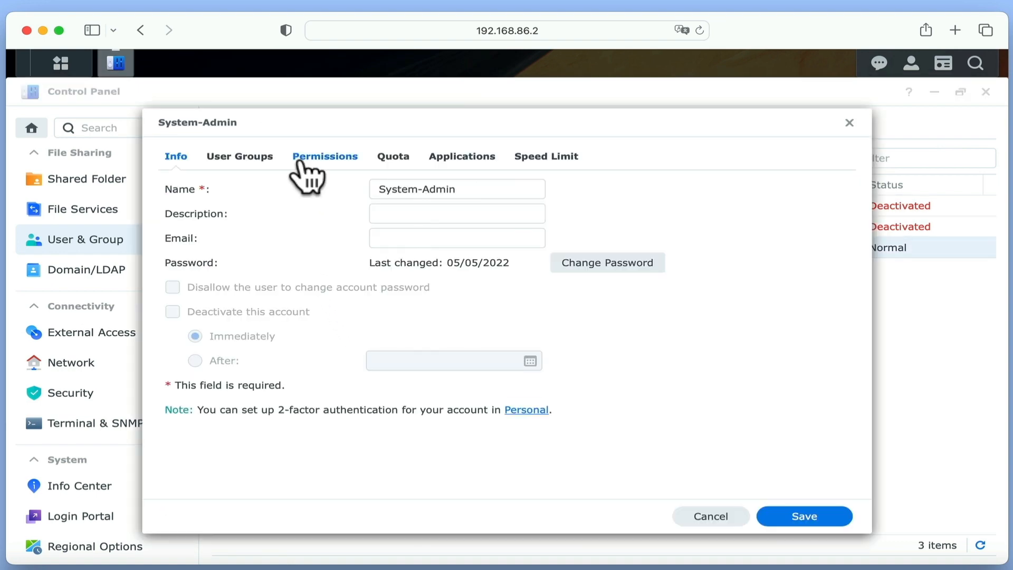
mouse_move(354, 175)
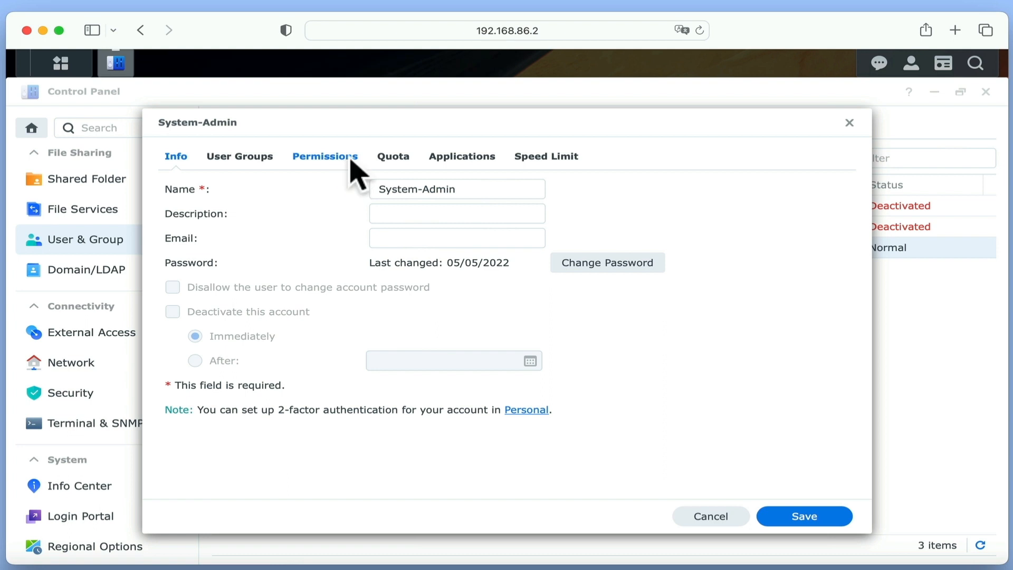
click(325, 156)
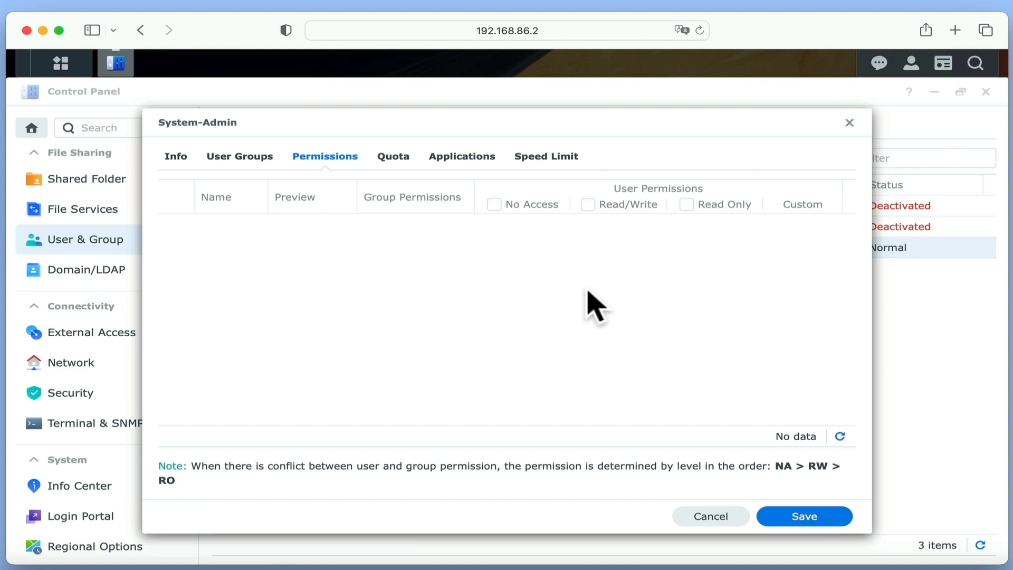
mouse_move(717, 204)
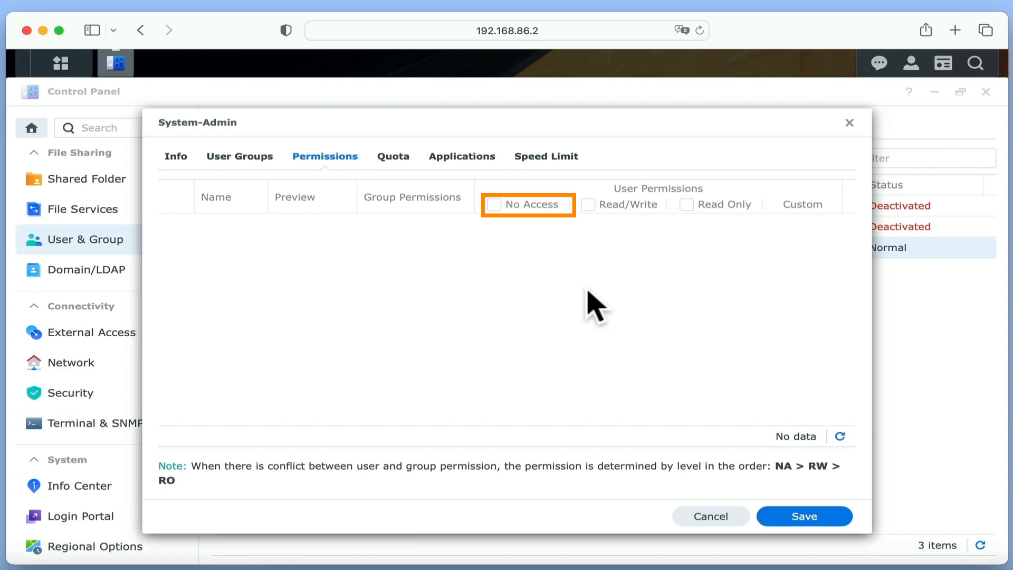
click(709, 515)
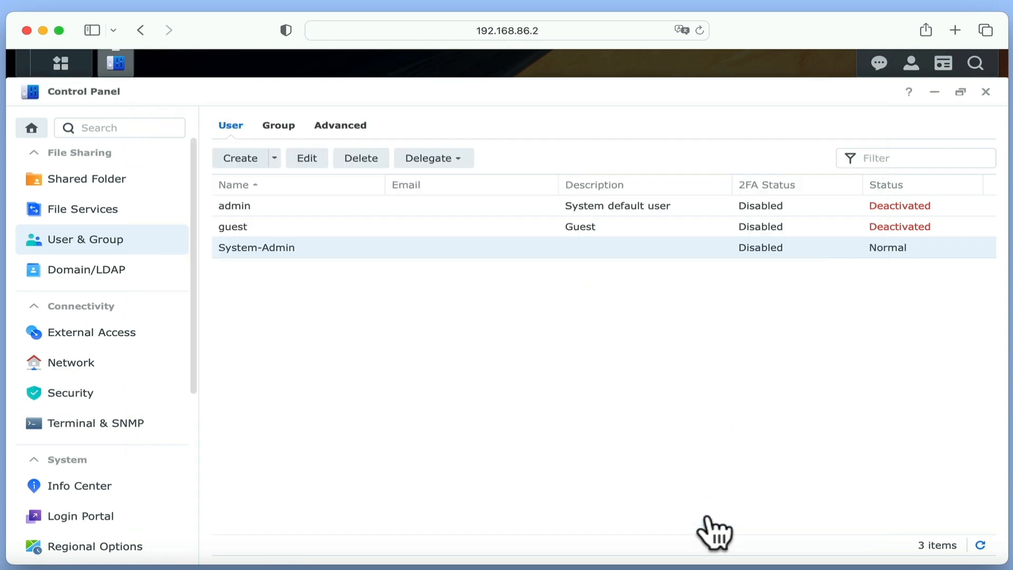
mouse_move(602, 377)
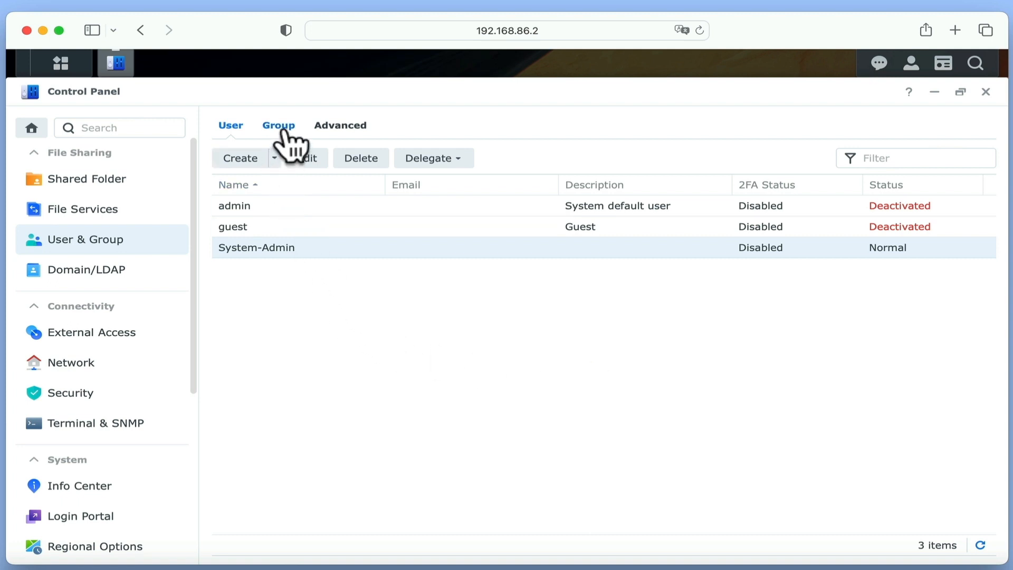
Step: View the Group tab listing administrators, http and users
click(279, 126)
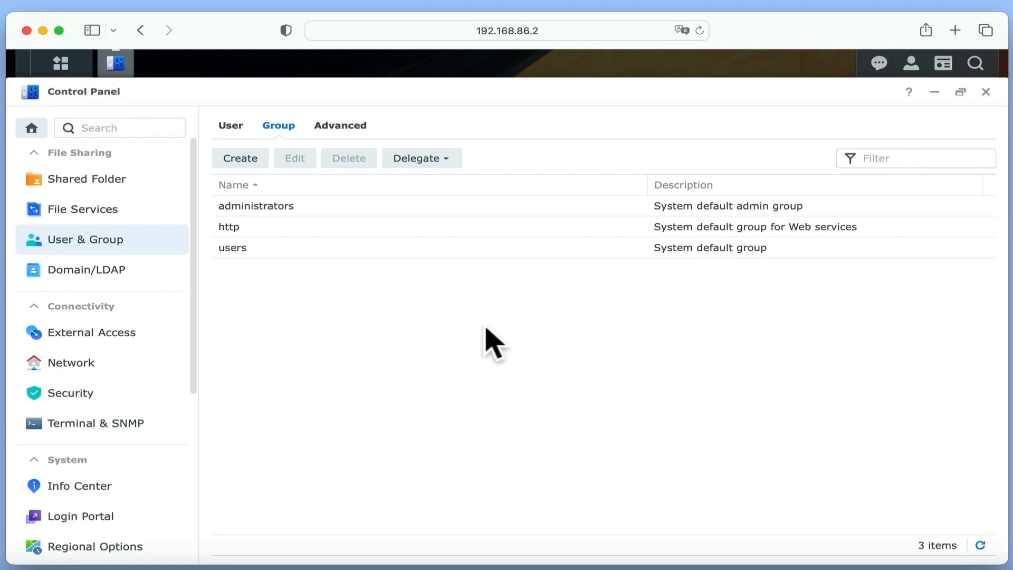
click(231, 247)
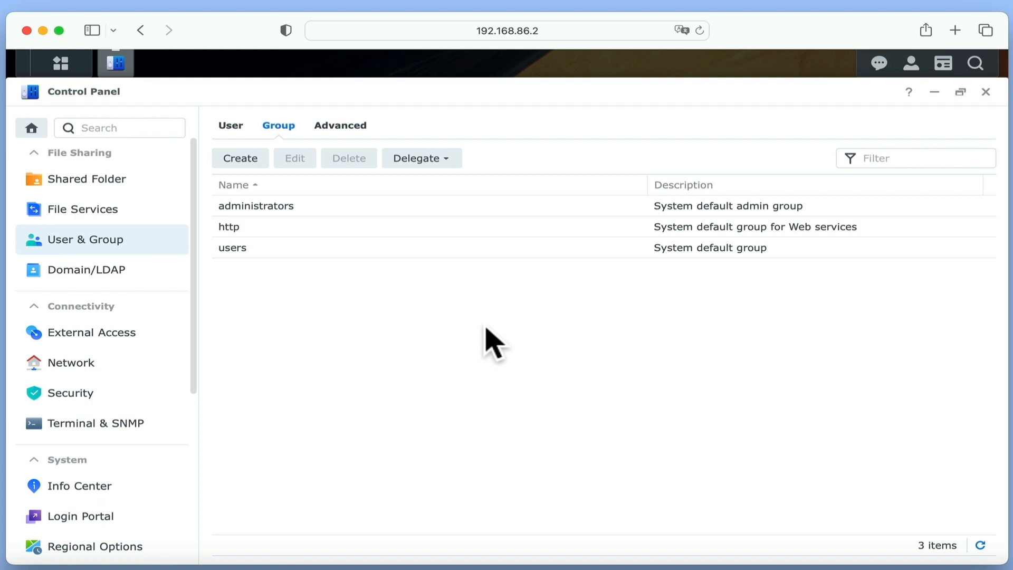
Step: Open Shared Folder in the Control Panel sidebar, showing no folders yet
click(86, 178)
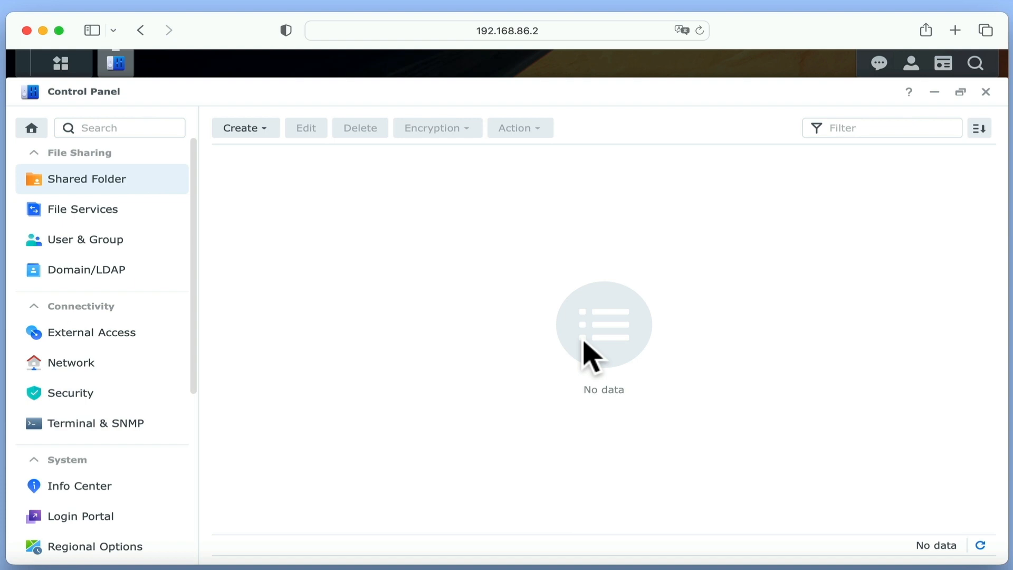
mouse_move(981, 215)
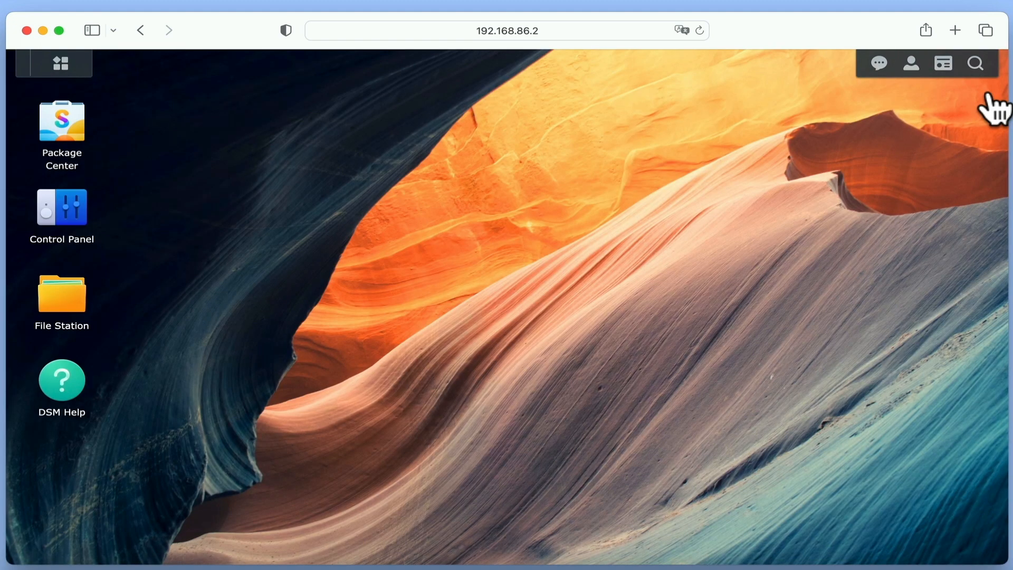
mouse_move(911, 63)
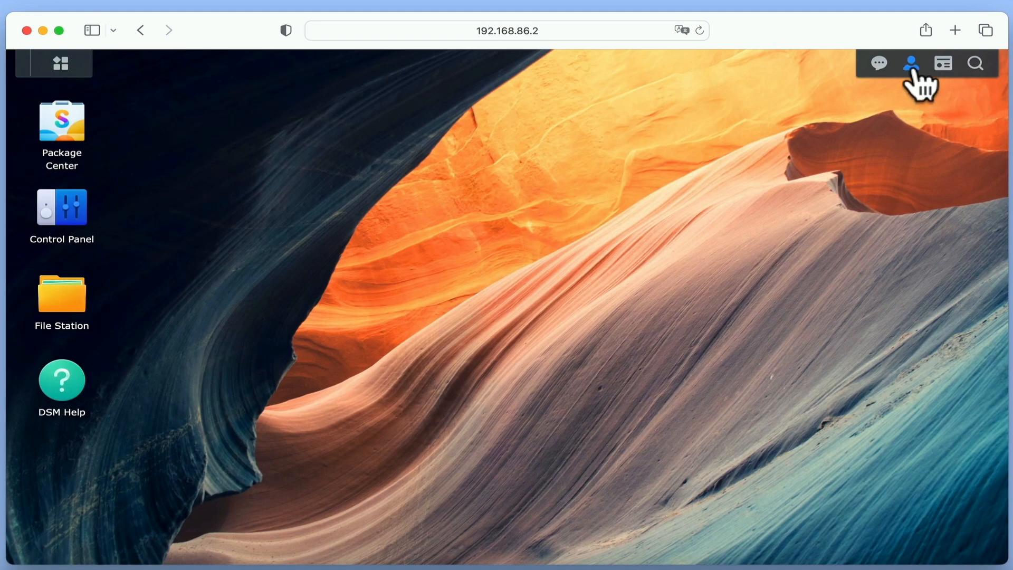
Step: Choose Sign Out from the System-Admin account menu in the top bar
click(911, 63)
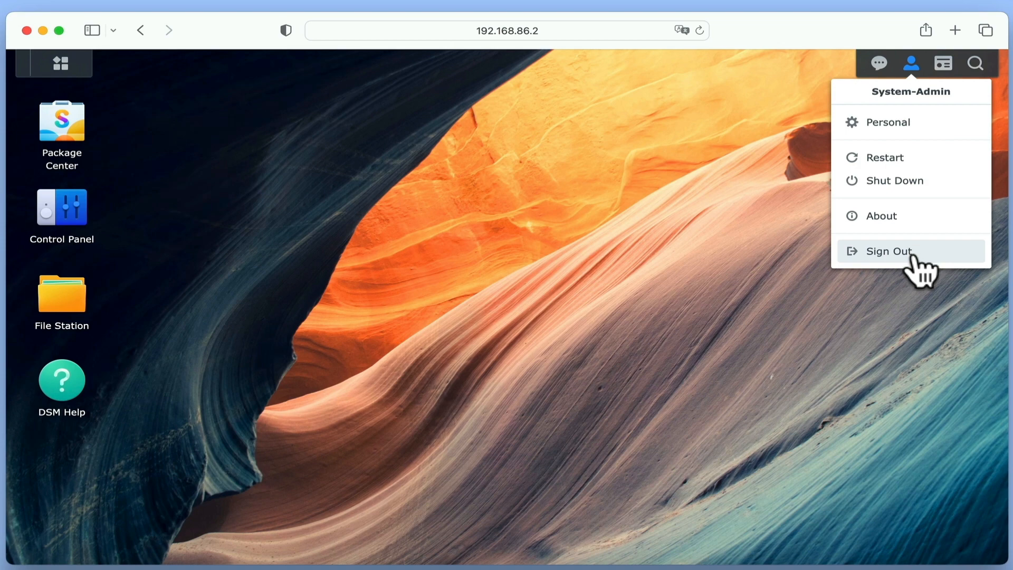
click(887, 251)
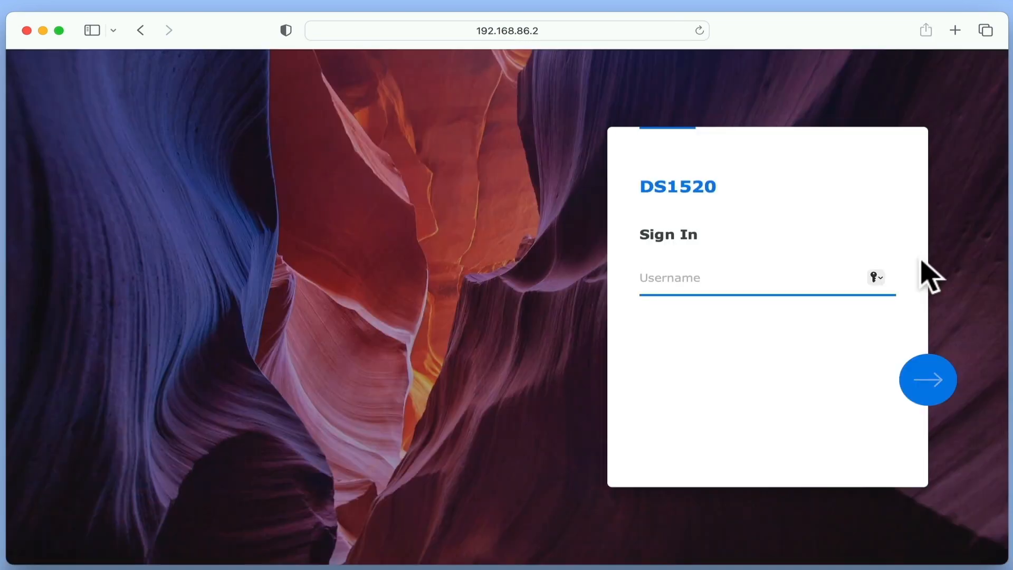
mouse_move(956, 297)
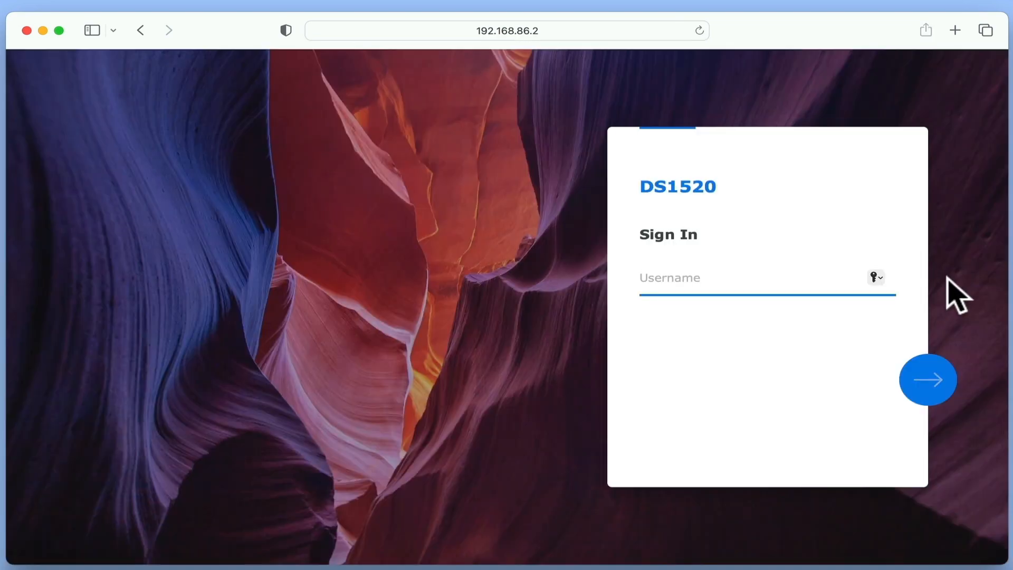